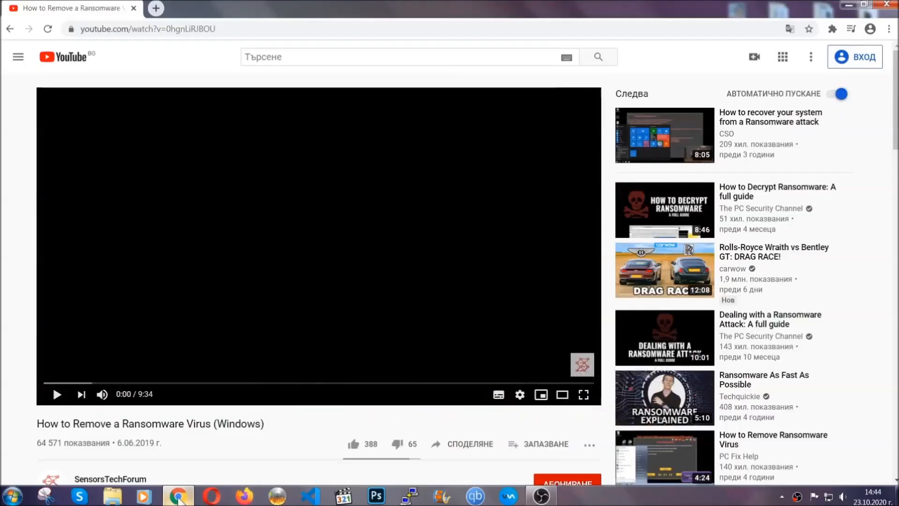
Open the SensorsTechForum ransomware article from the video description and download the SpyHunter 5 removal tool.
scroll("down", 3)
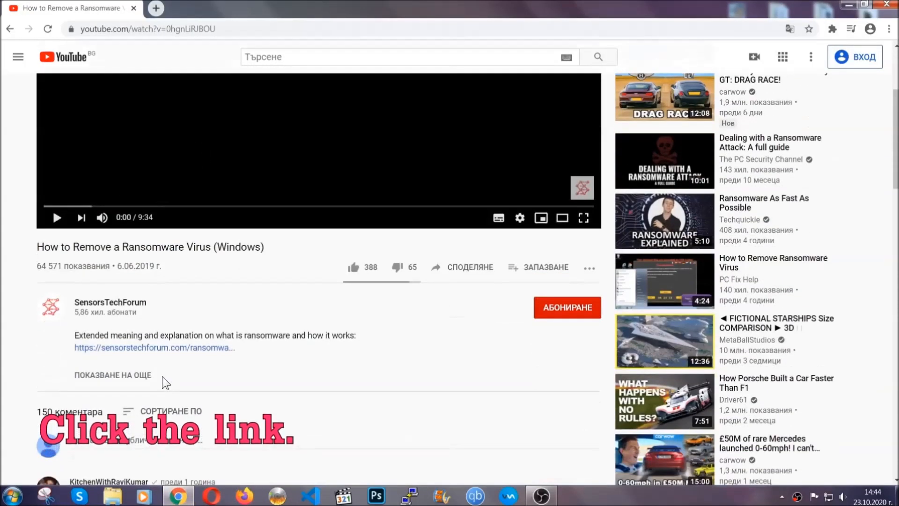
left_click(155, 348)
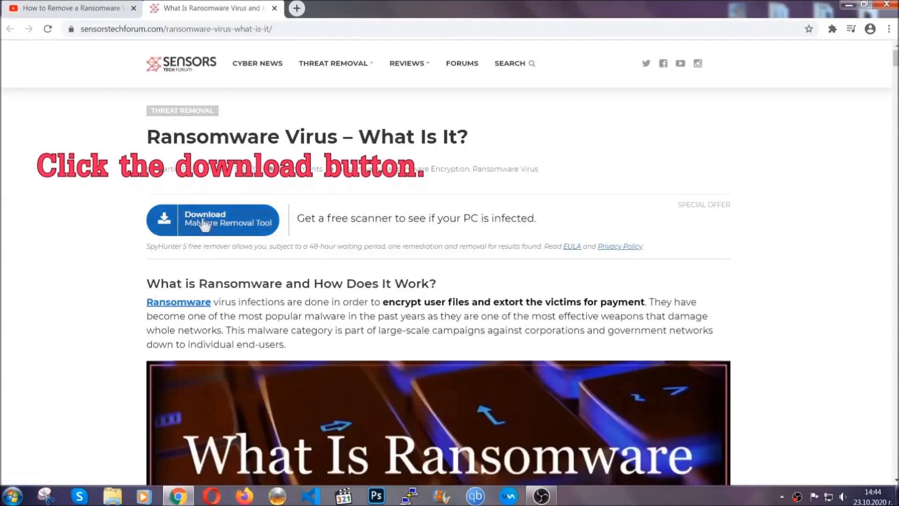
left_click(213, 220)
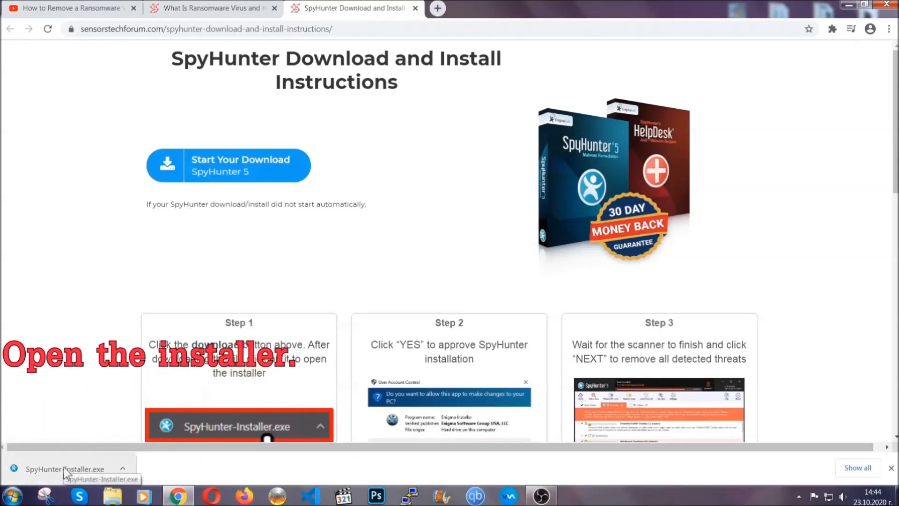
Run SpyHunter-Installer.exe in English, accept the EULA and install SpyHunter 5.
left_click(61, 469)
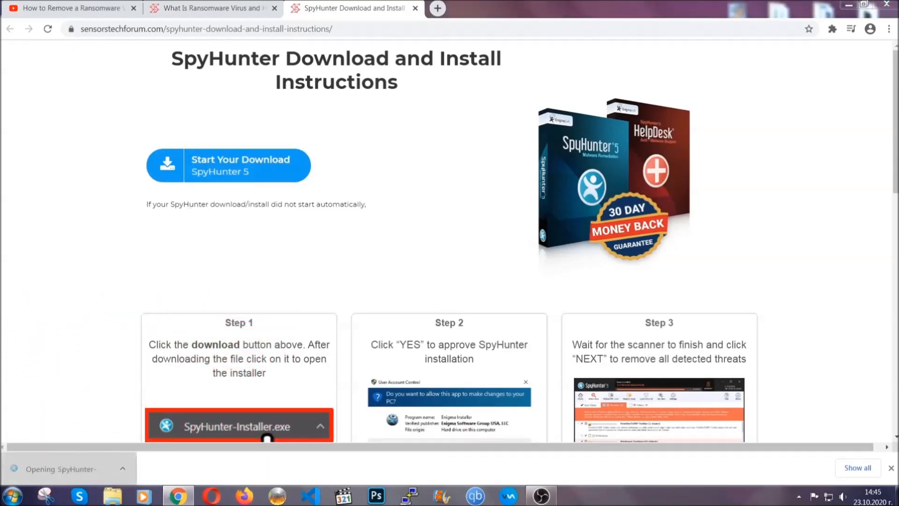
left_click(237, 427)
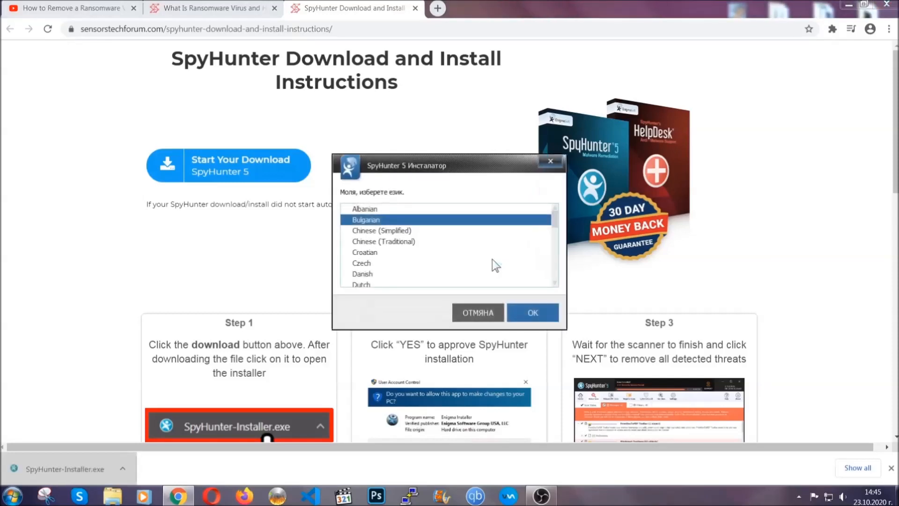
scroll("down", 3)
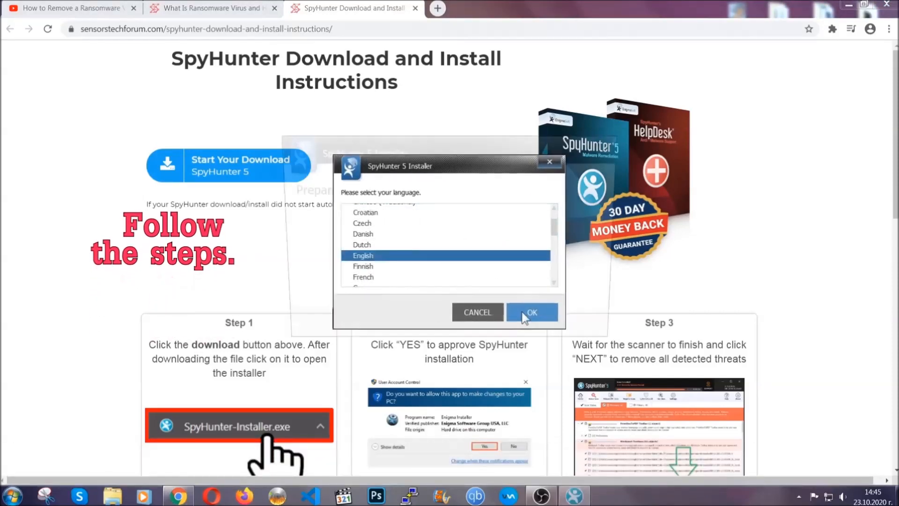
left_click(531, 313)
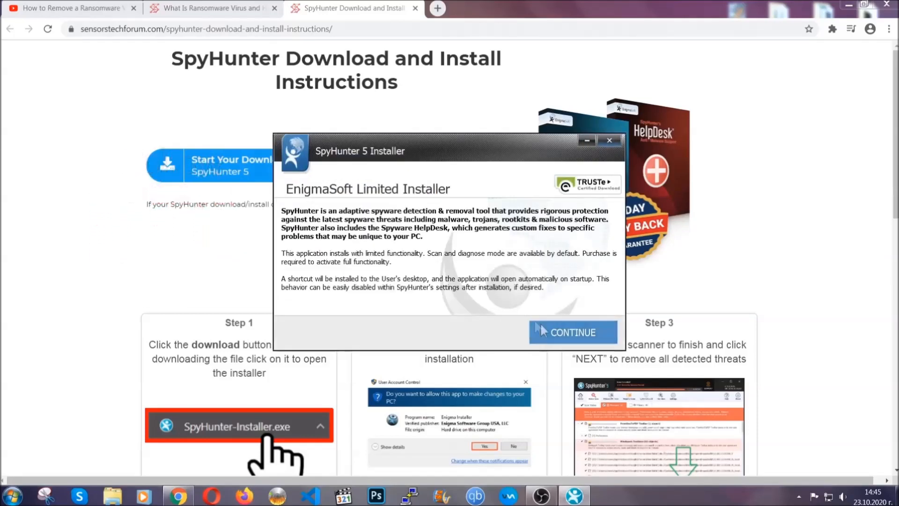
left_click(574, 332)
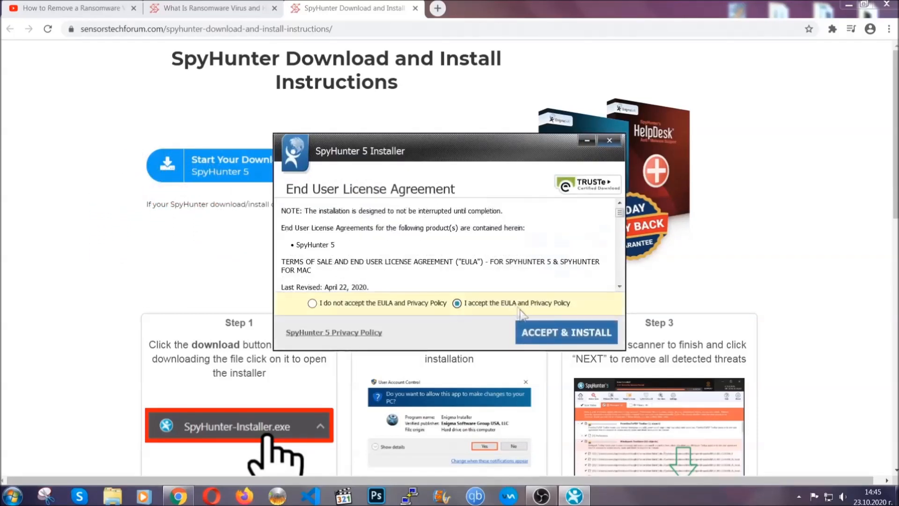
left_click(566, 332)
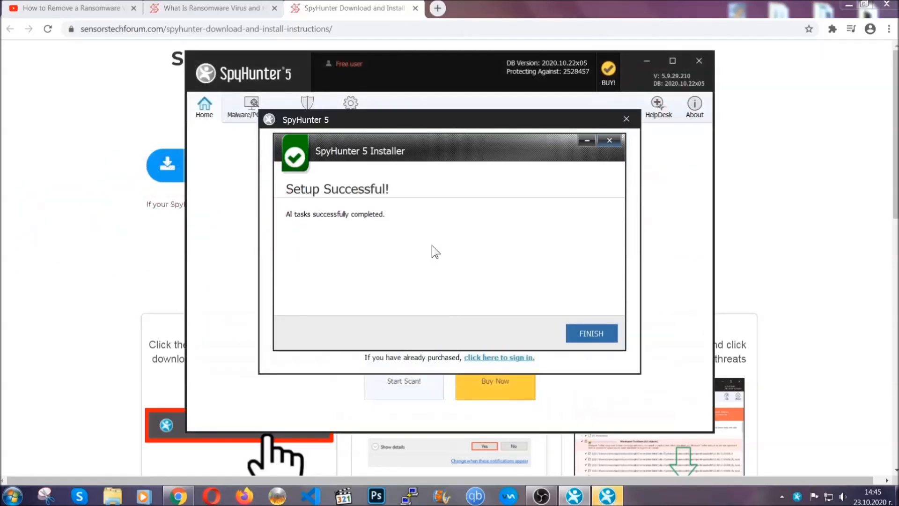
Finish SpyHunter setup, then proceed to remove the detected PUP.Keygen.BB (Keygen.exe).
left_click(591, 333)
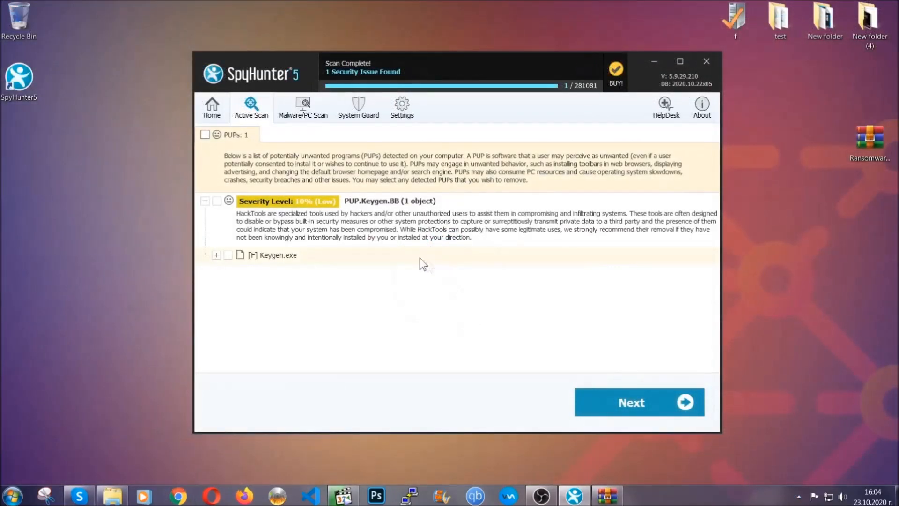
left_click(204, 135)
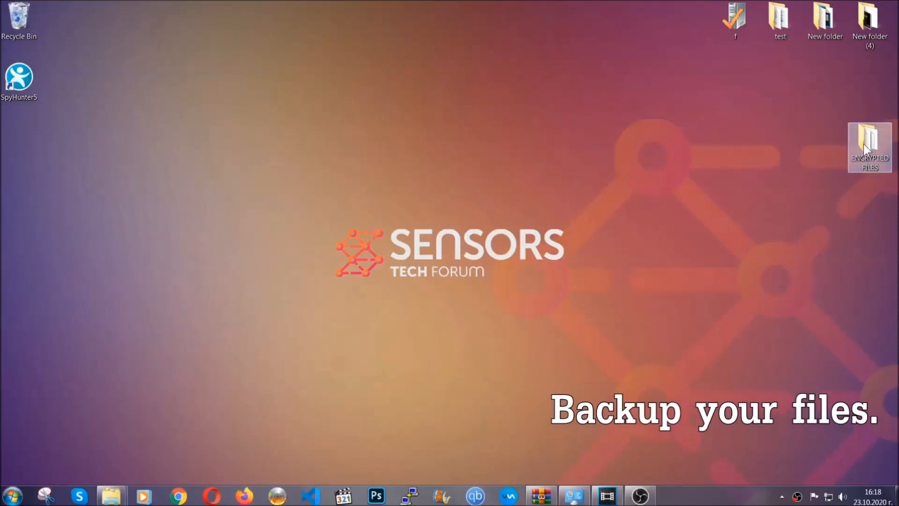
Copy the six .efji files from ENCRYPTED FILES onto FLASH DRIVE (H:), then close the window.
double_click(871, 145)
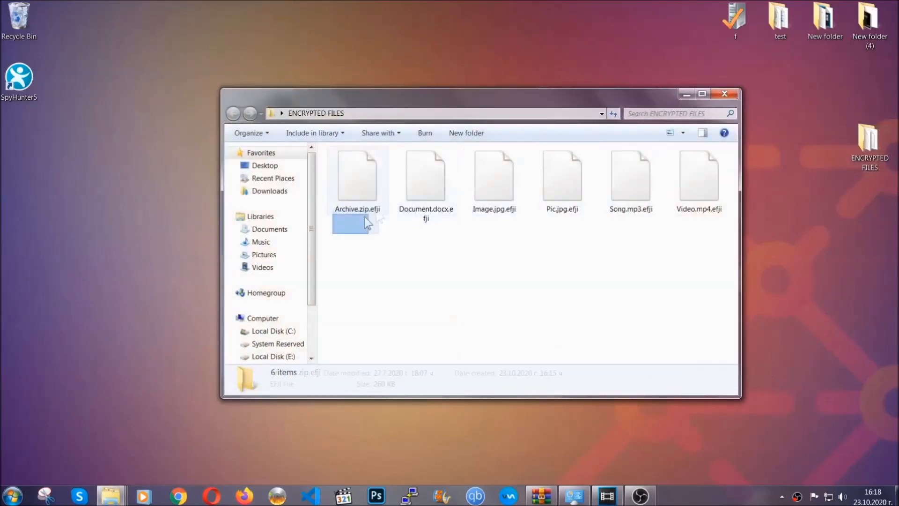
right_click(698, 178)
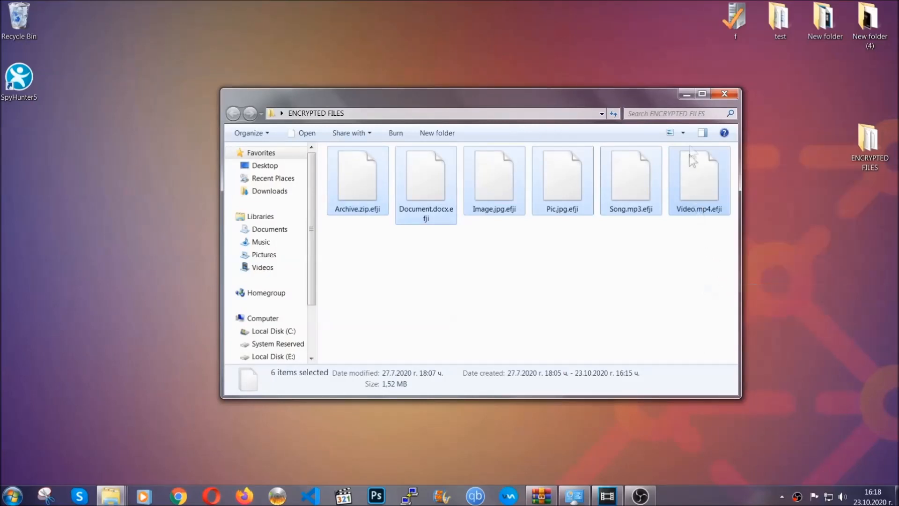
left_click(724, 94)
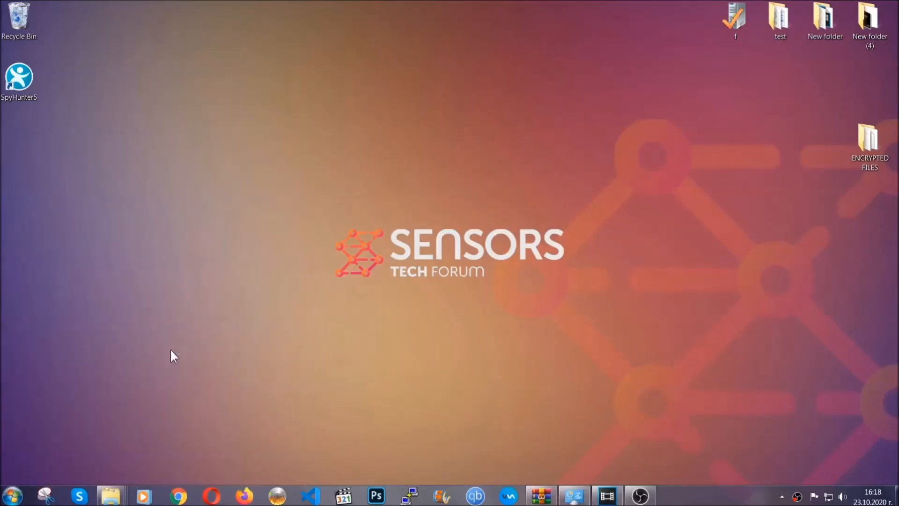
left_click(106, 498)
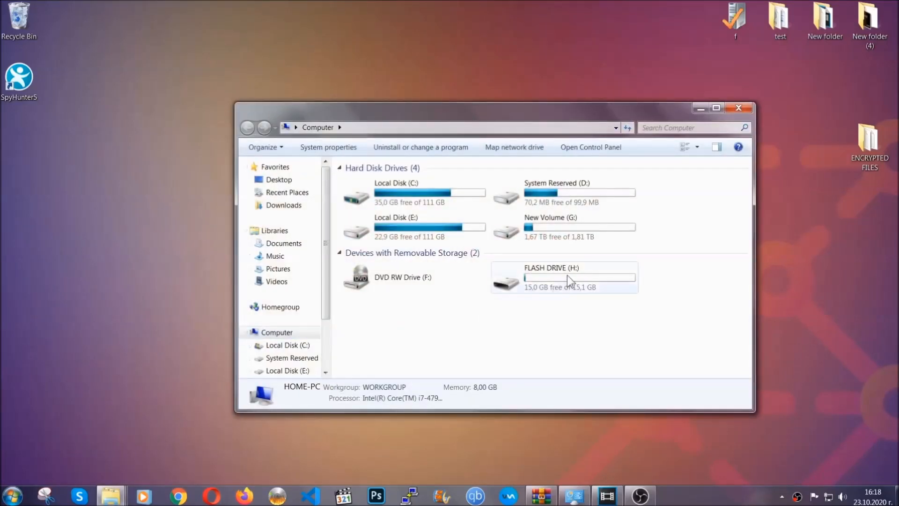
double_click(564, 278)
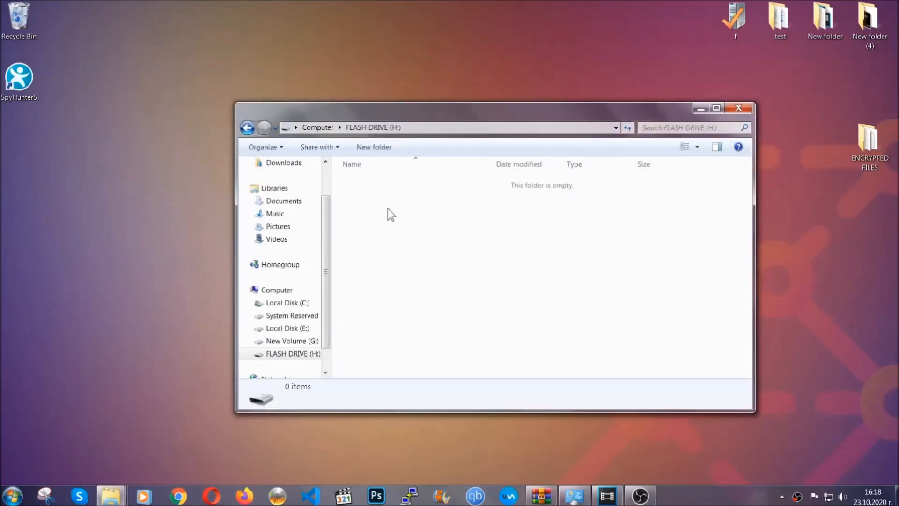
right_click(391, 214)
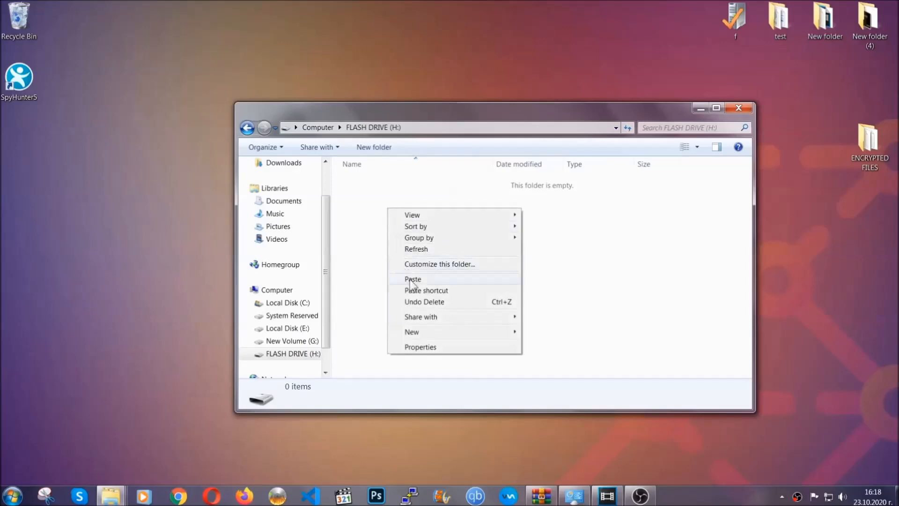
left_click(412, 279)
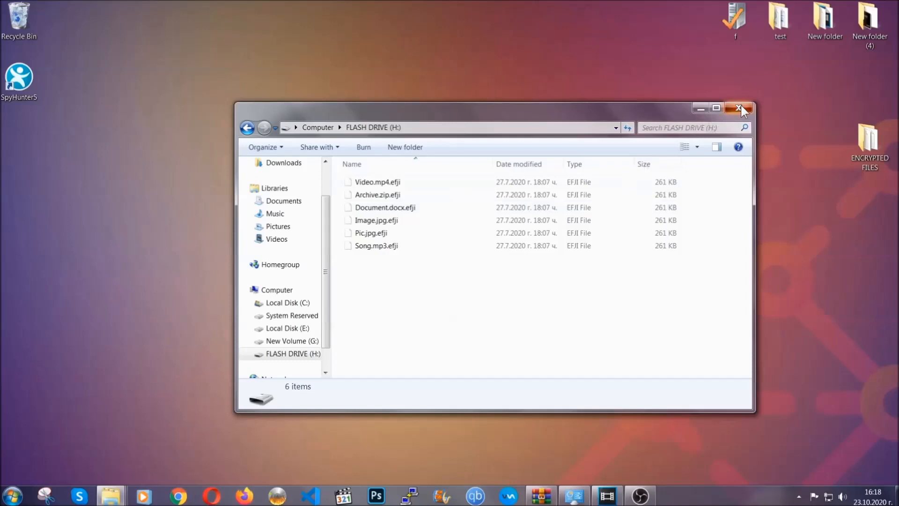
left_click(739, 107)
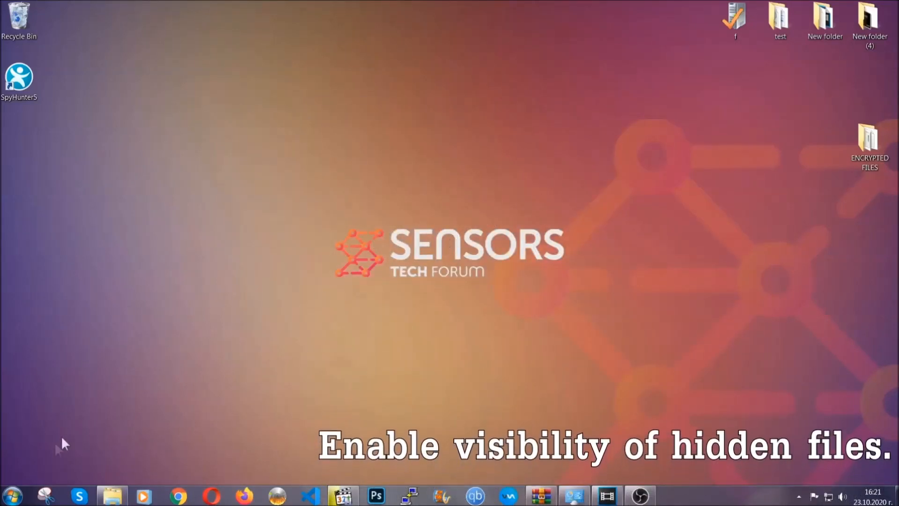
Enable 'Show hidden files, folders, and drives' in Folder Options and apply it.
left_click(18, 491)
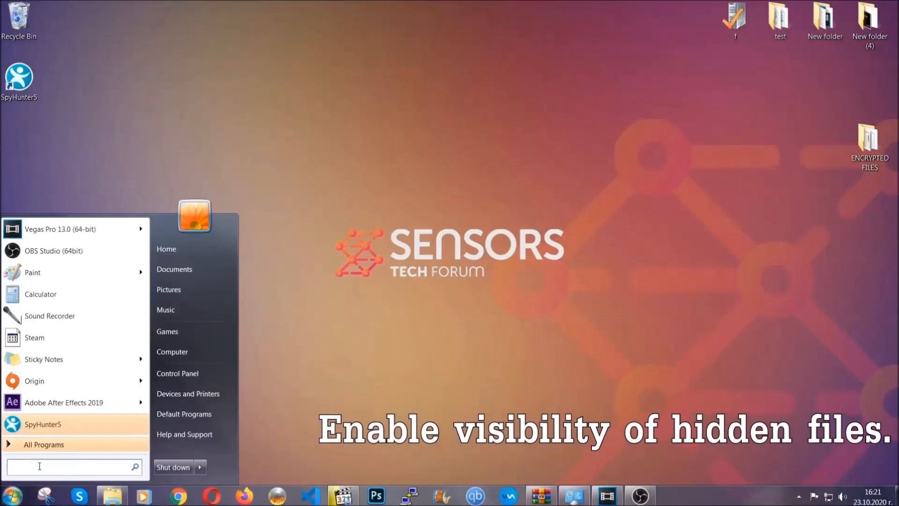
type("s")
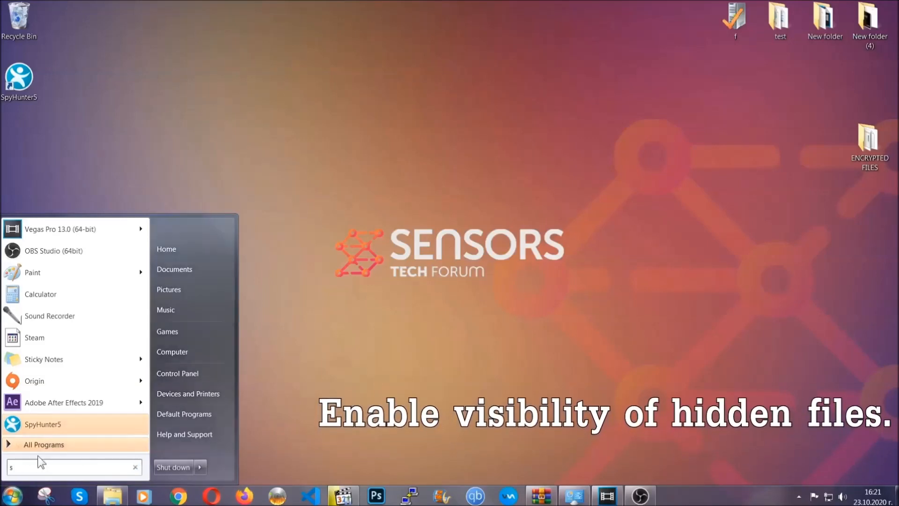
type("how hidden files and folders")
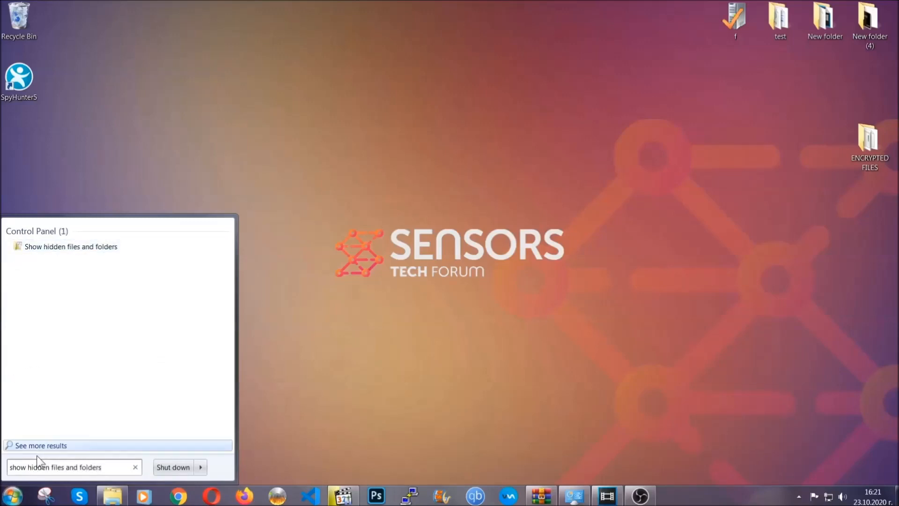
mouse_move(106, 247)
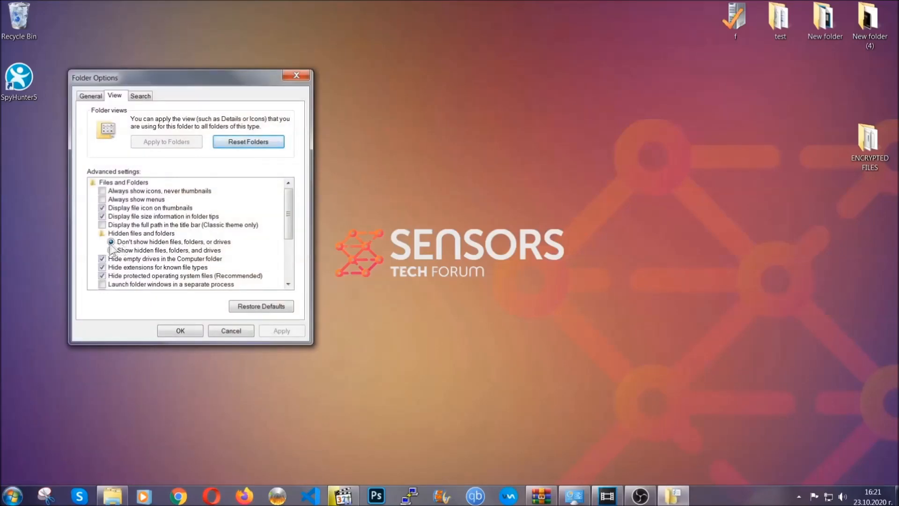
left_click(111, 250)
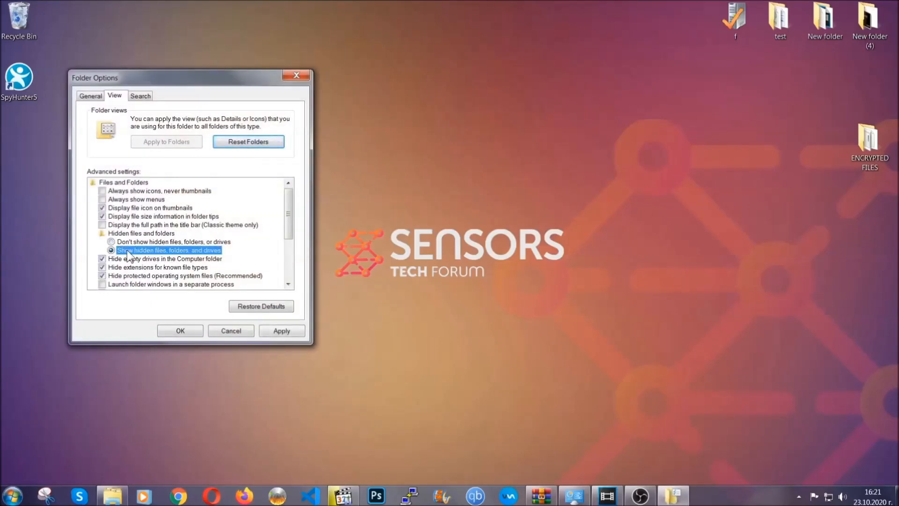
left_click(281, 331)
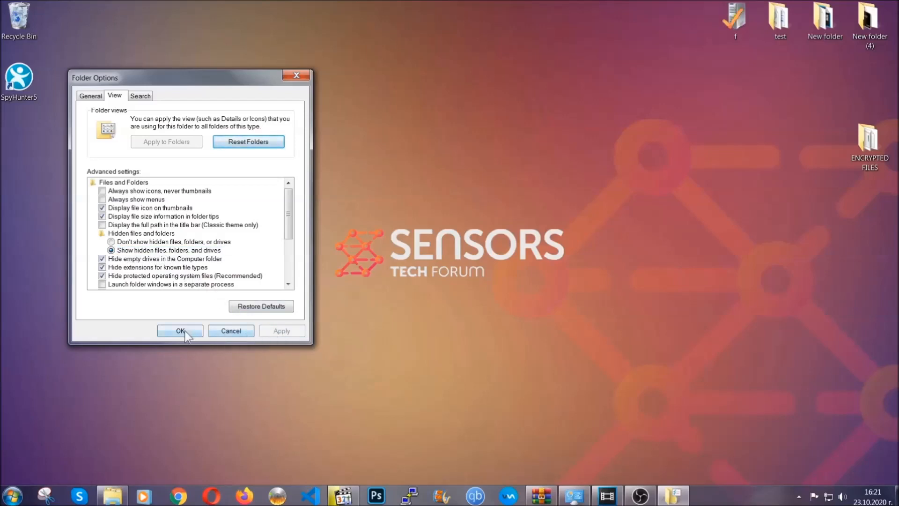
left_click(180, 331)
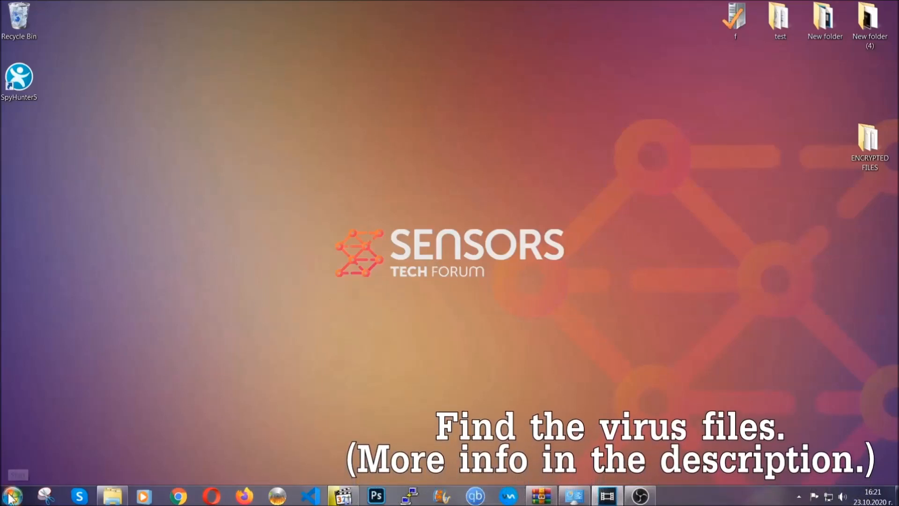
Search the whole computer for the EXAMPLE VIRUS NAME application.
left_click(9, 496)
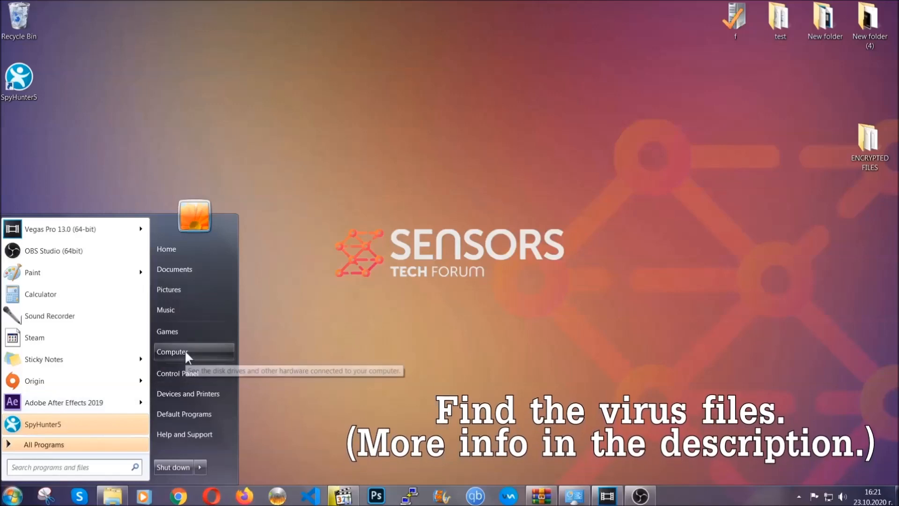
left_click(172, 352)
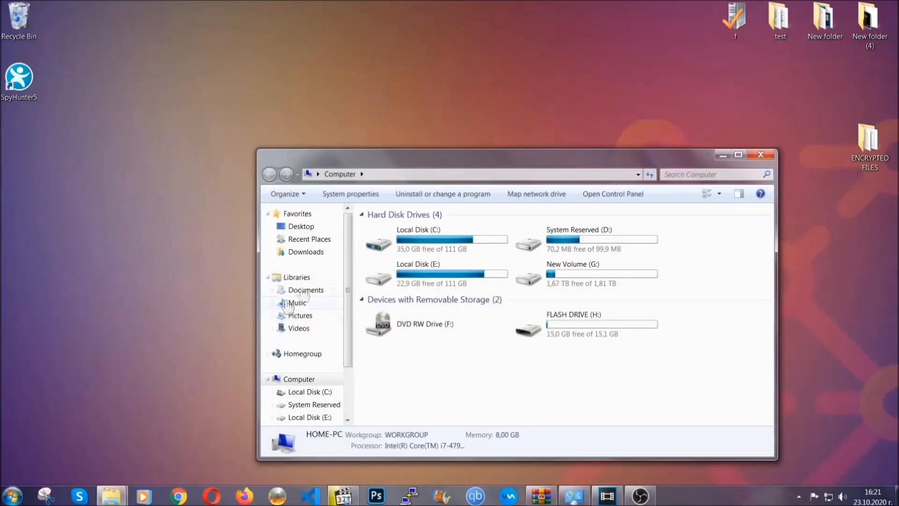
left_click_drag(516, 154, 430, 125)
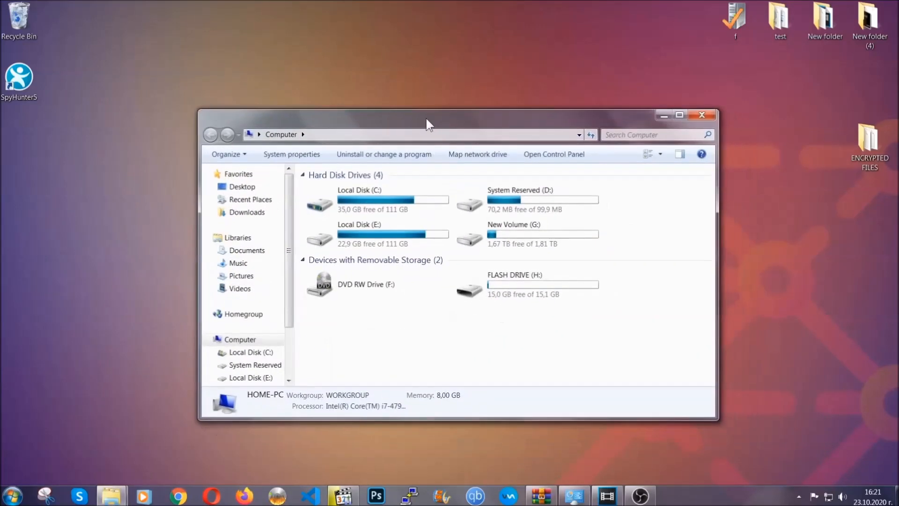
left_click(653, 134)
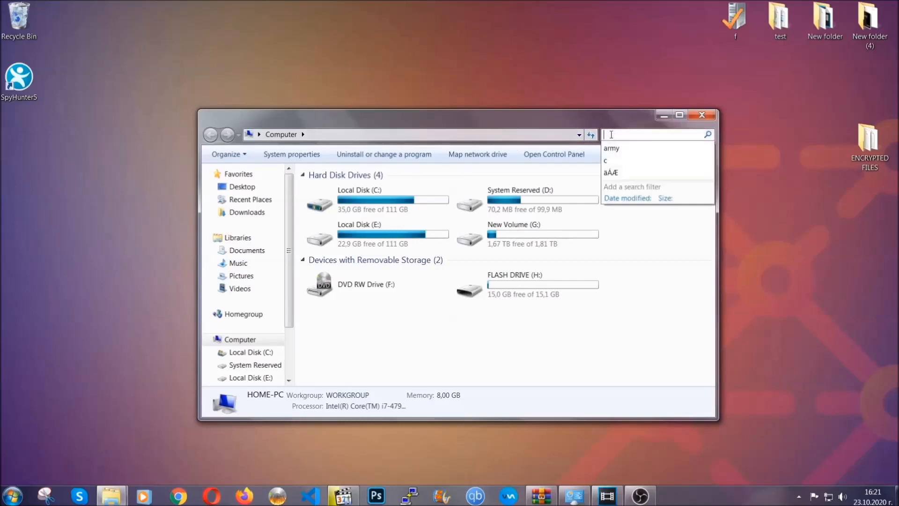
type("file")
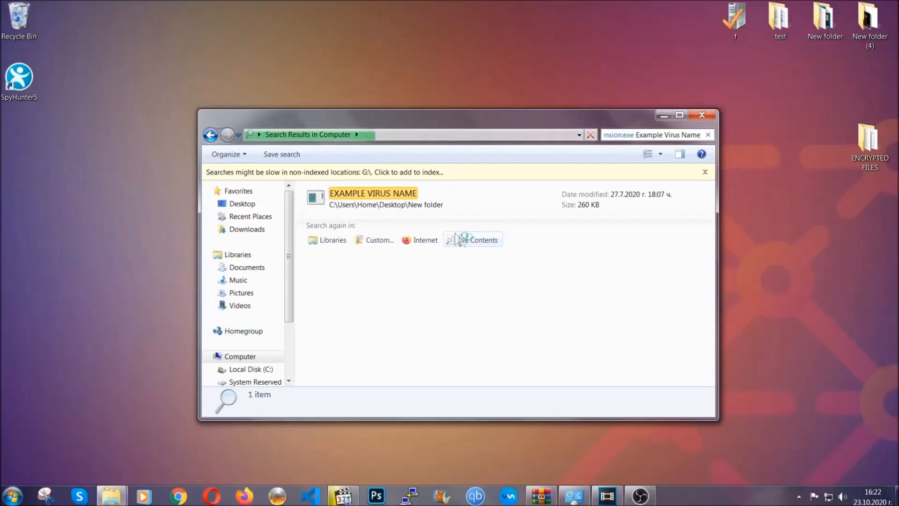
Delete the found EXAMPLE VIRUS NAME file to the Recycle Bin.
left_click(373, 193)
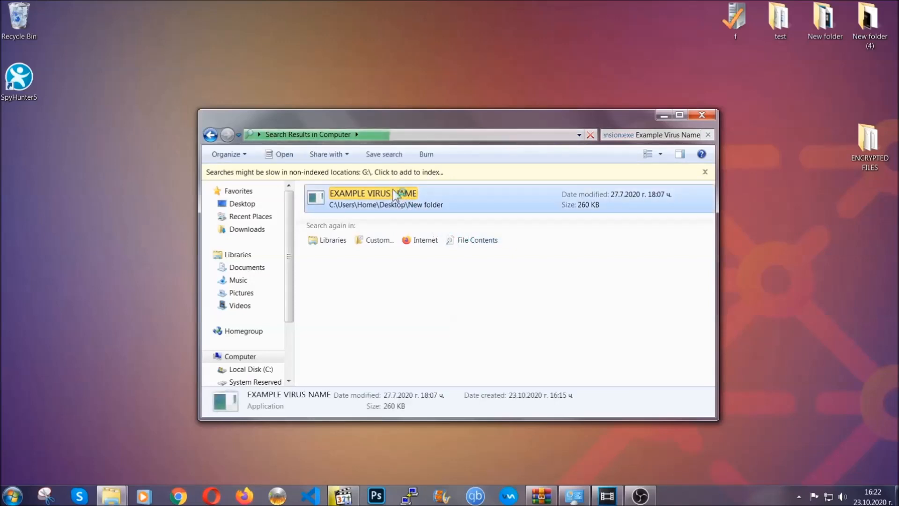
right_click(398, 193)
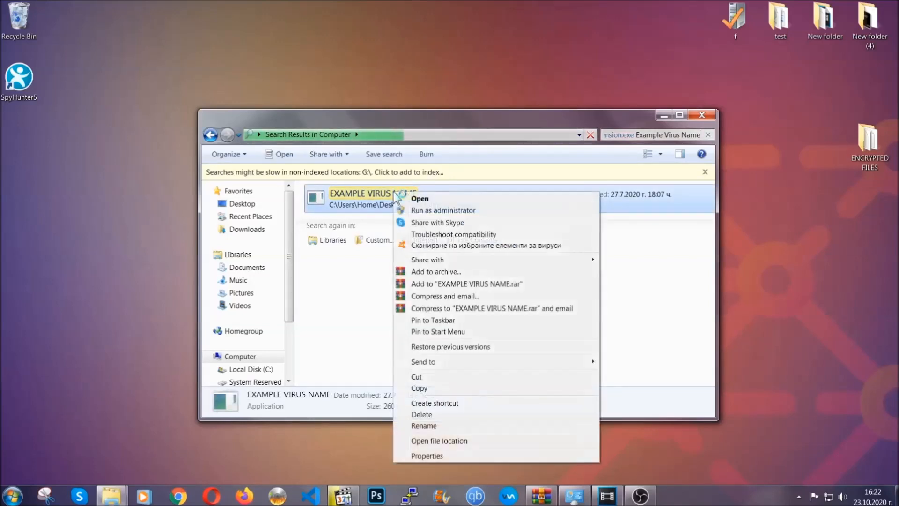
mouse_move(434, 414)
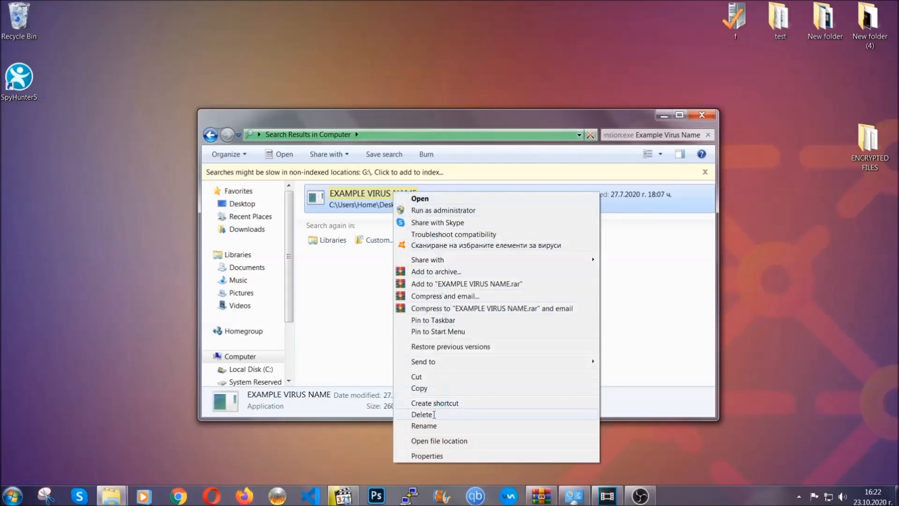
left_click(423, 415)
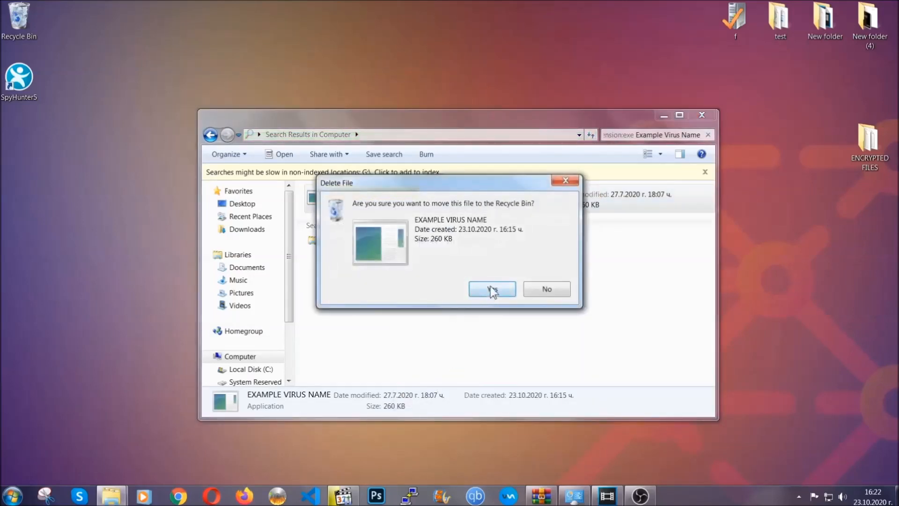
left_click(492, 289)
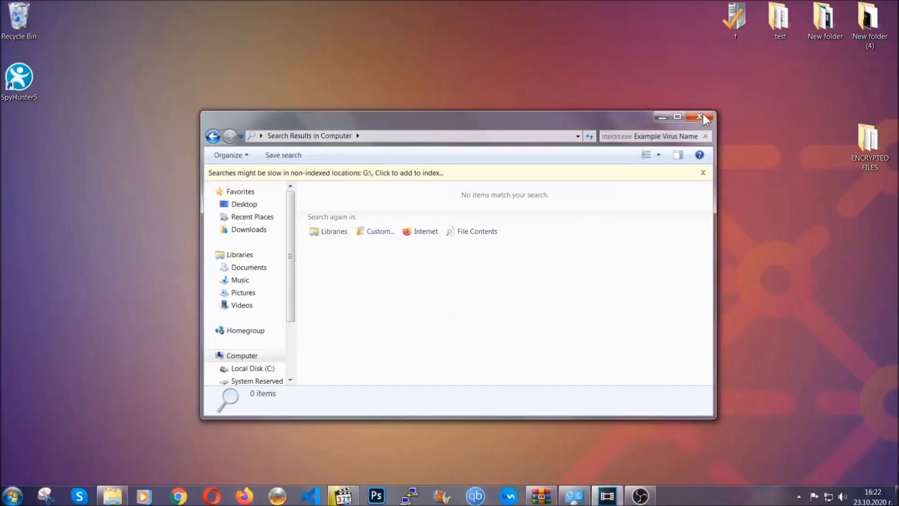
Close the empty search results and launch Registry Editor by running REGEDIT.
left_click(700, 117)
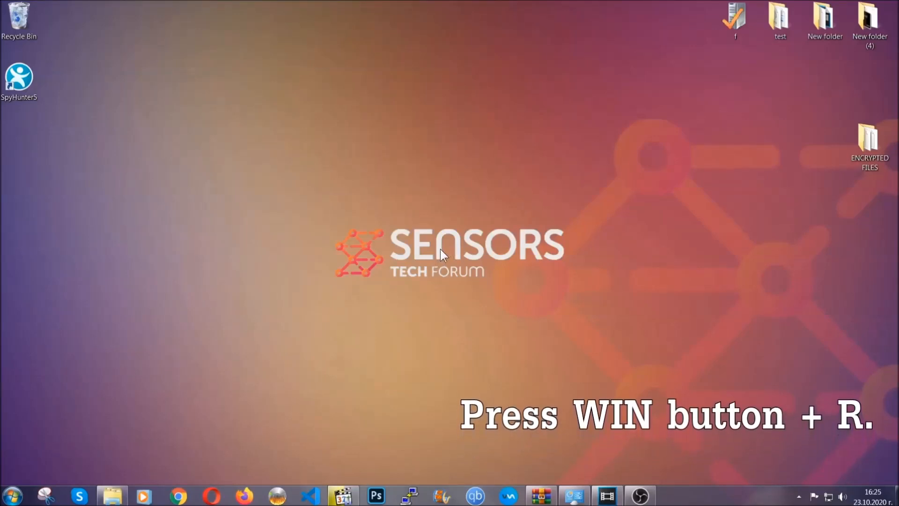
key("Win+R")
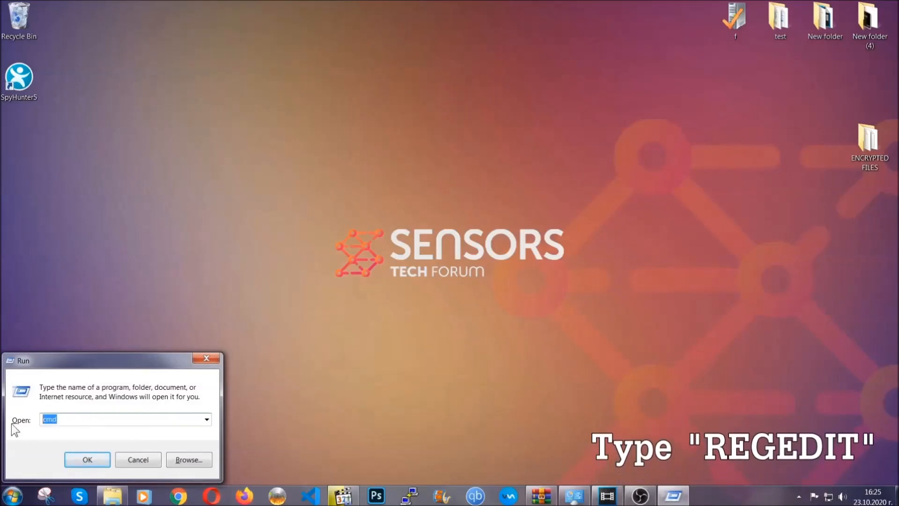
type("REGEDIT")
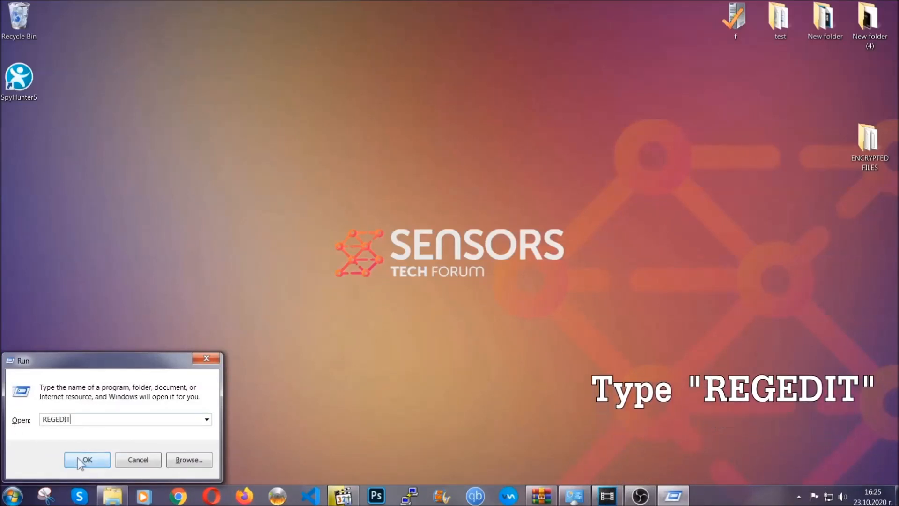
left_click(88, 460)
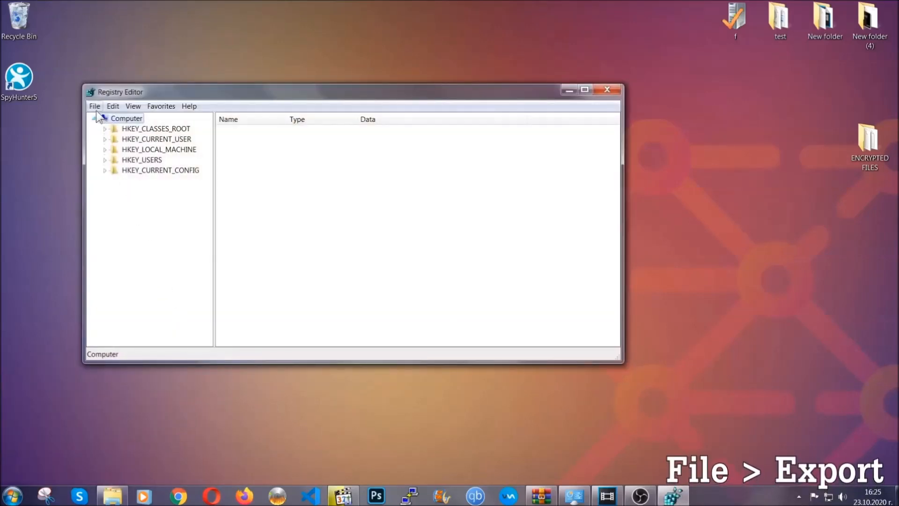
Export the entire registry to a Desktop file named BACKUP.
left_click(94, 106)
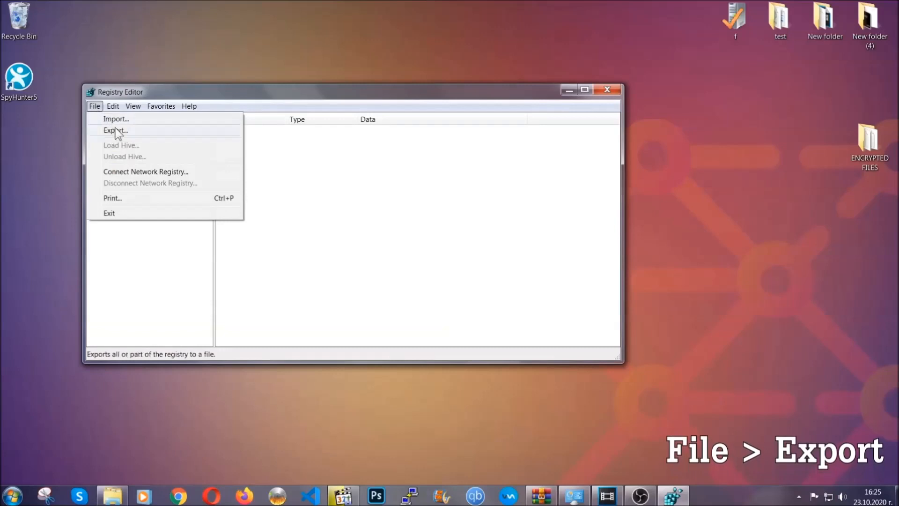
left_click(115, 131)
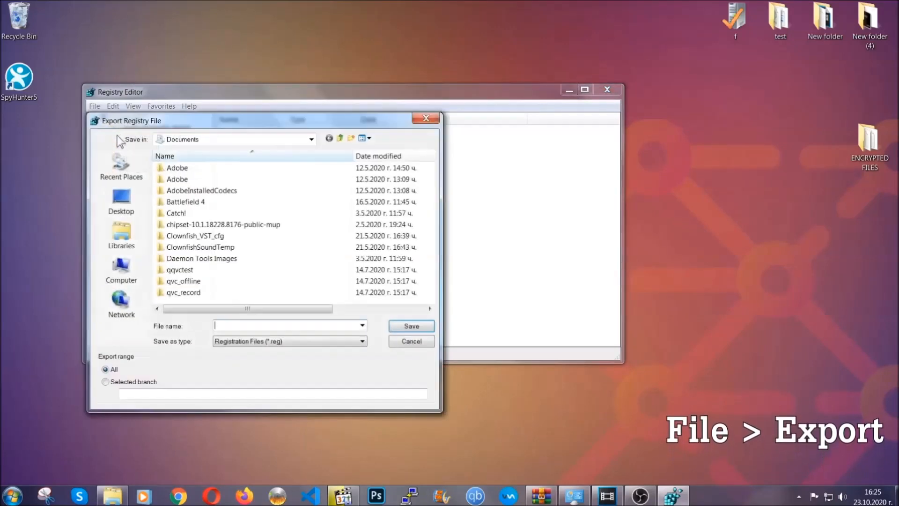
left_click(120, 201)
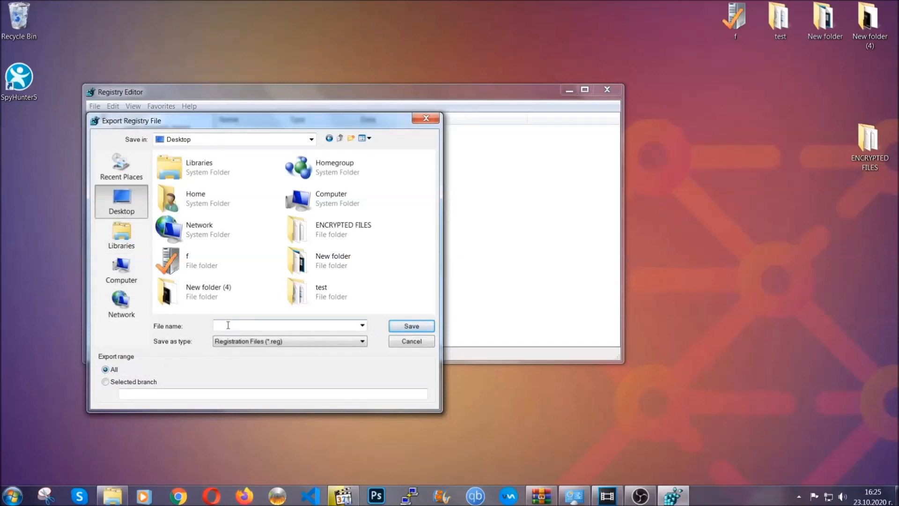
type("BACKUP")
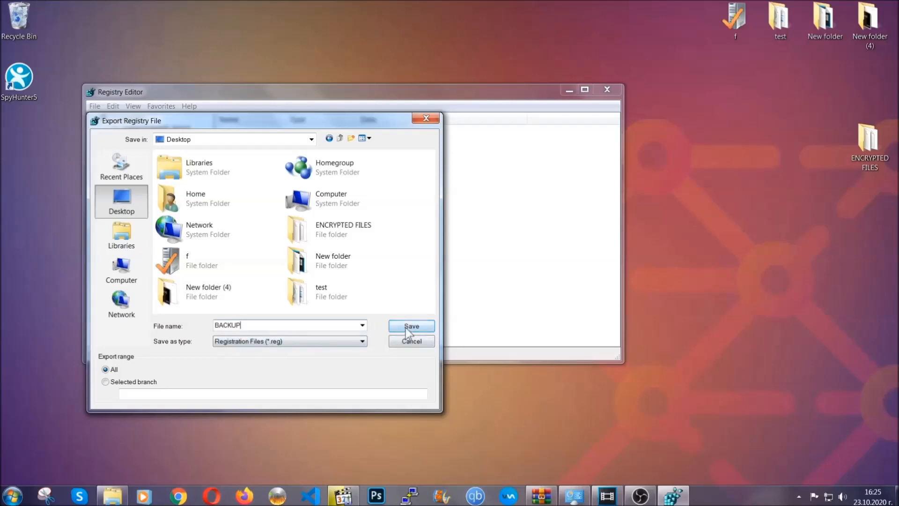
left_click(412, 326)
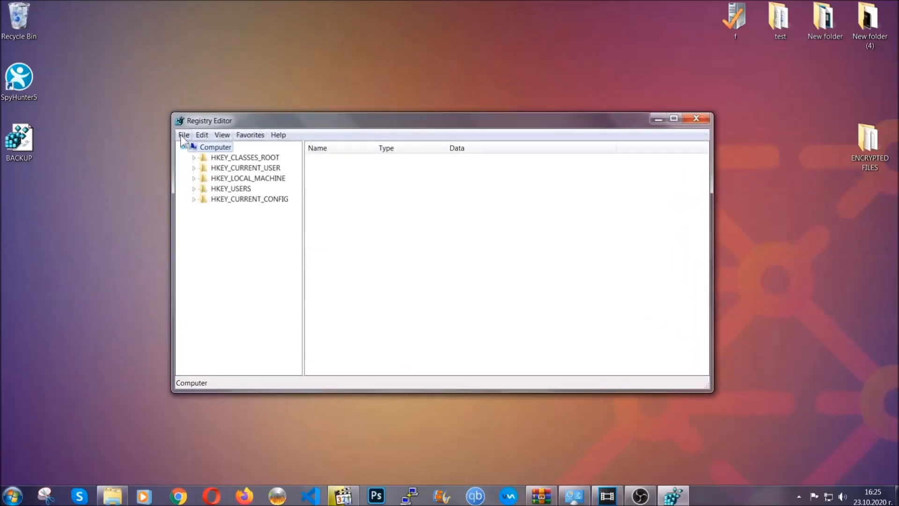
Find the RunOnce key under HKEY_CURRENT_USER\...\CurrentVersion using the registry key search.
left_click(183, 135)
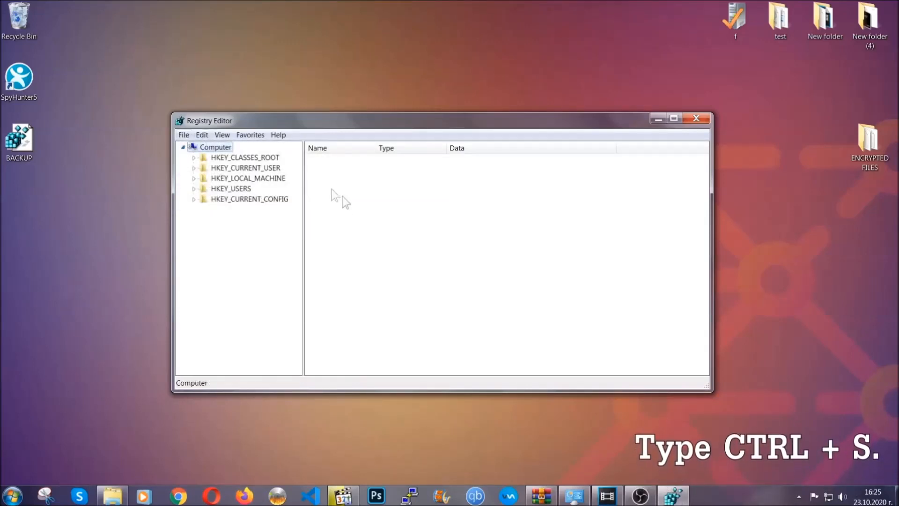
mouse_move(430, 248)
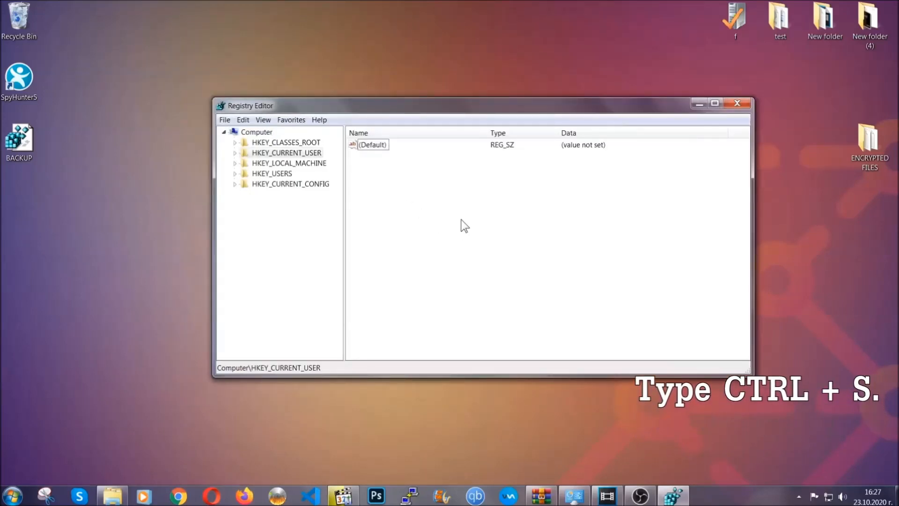
key("ctrl+f")
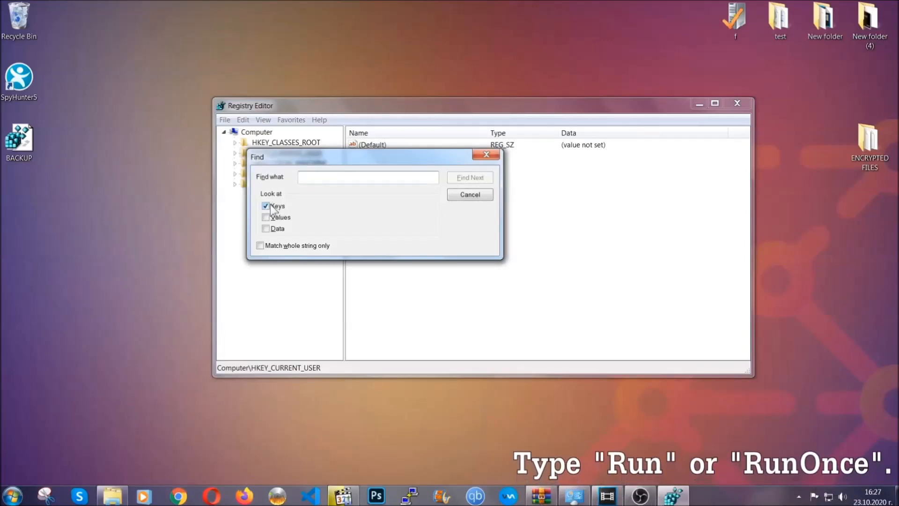
left_click(369, 177)
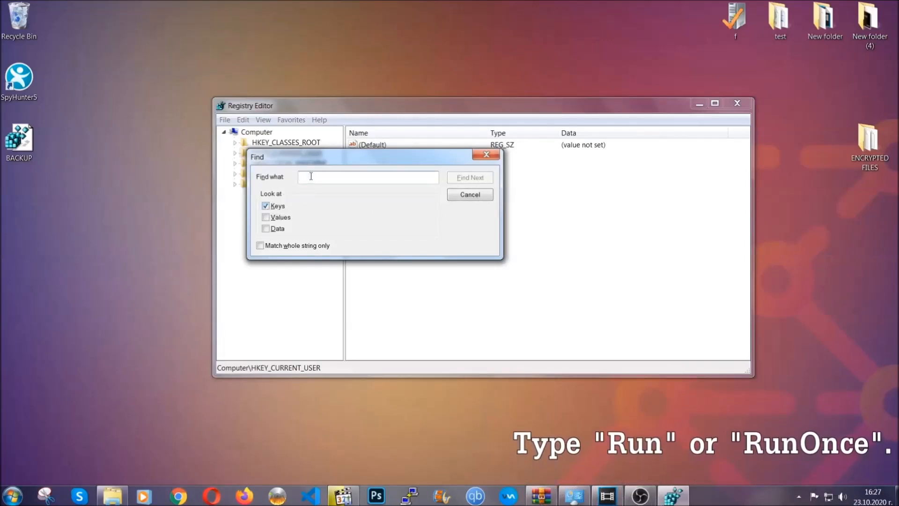
type("RunOnce")
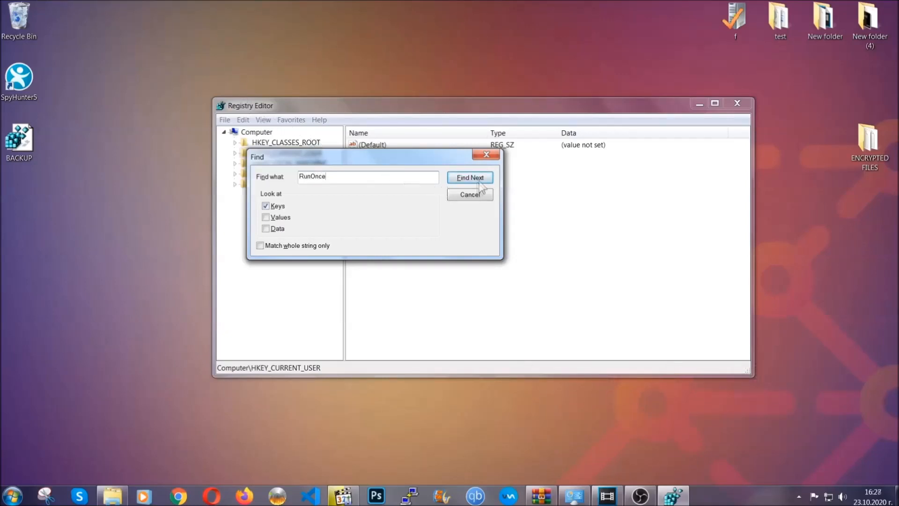
left_click(469, 177)
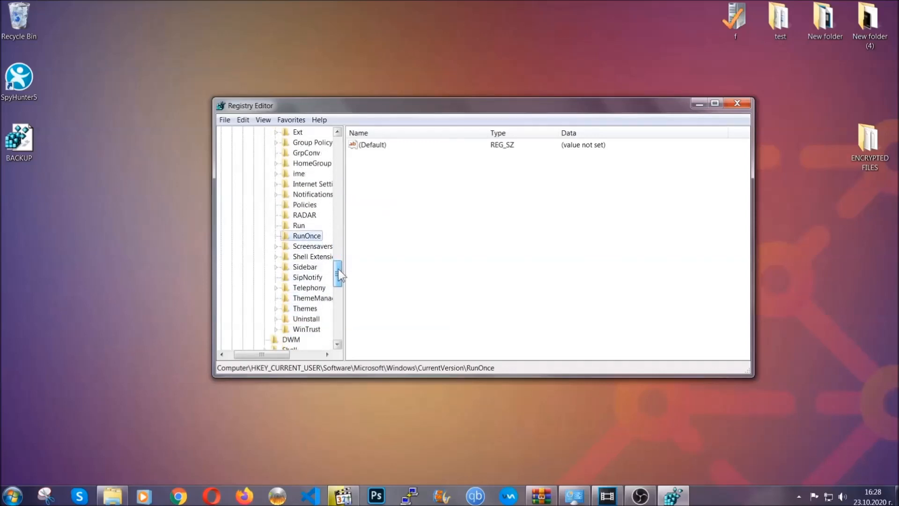
Delete THE VIRUS value from the CurrentVersion\Run key and close Registry Editor.
left_click(298, 225)
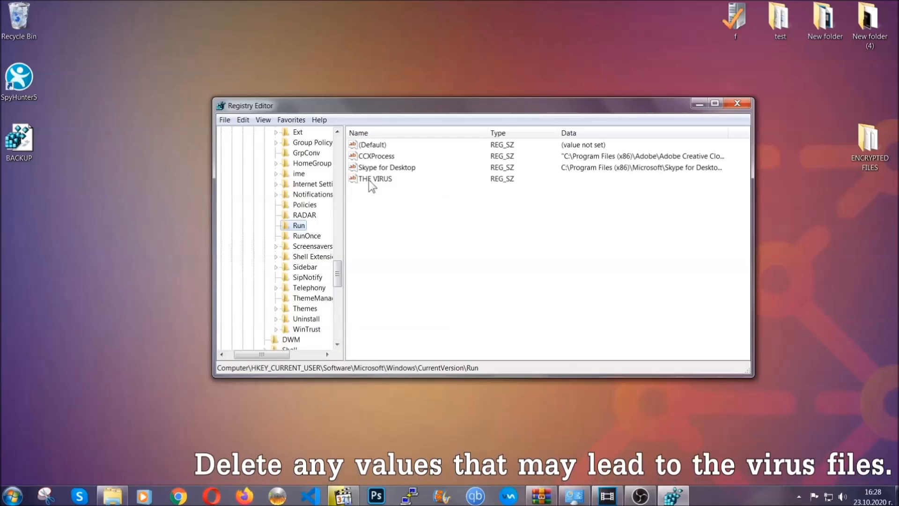
right_click(375, 179)
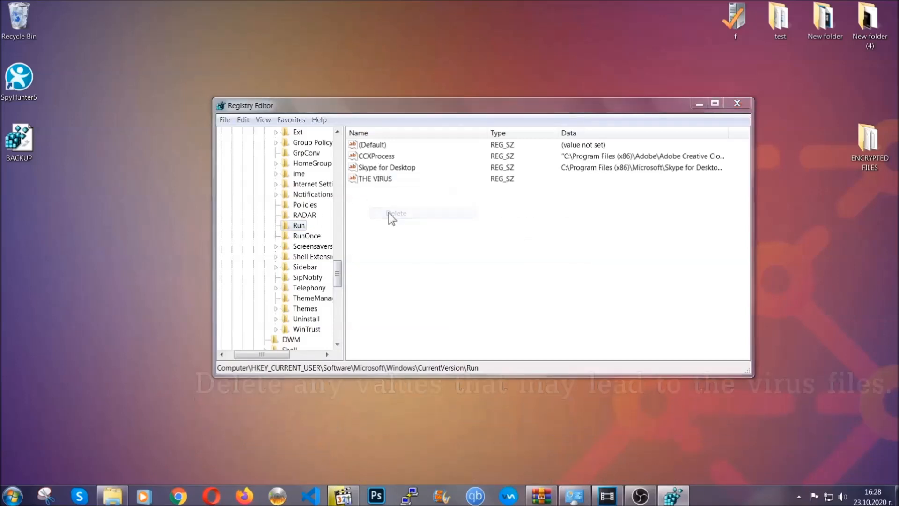
left_click(397, 214)
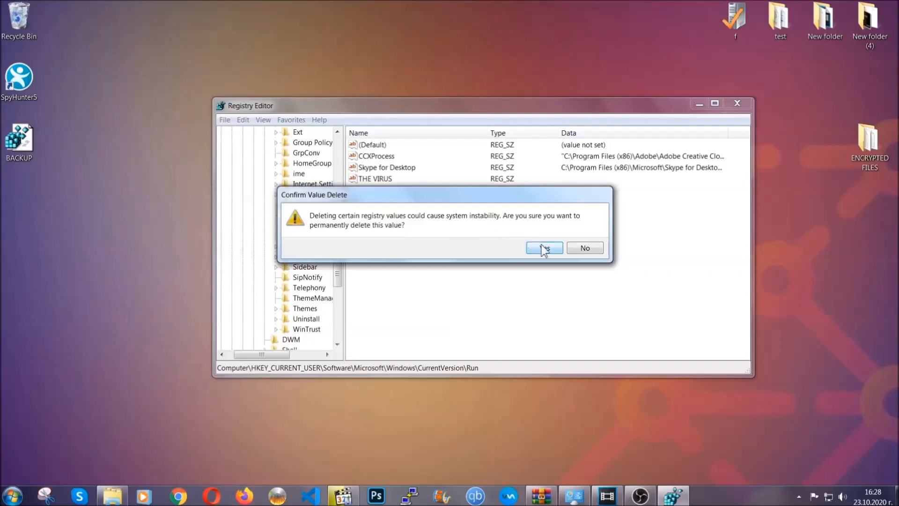
left_click(544, 248)
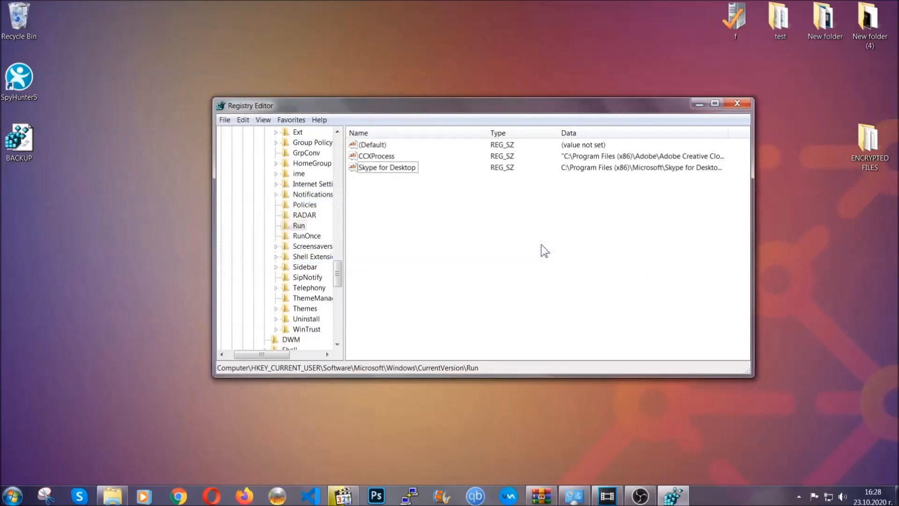
mouse_move(746, 104)
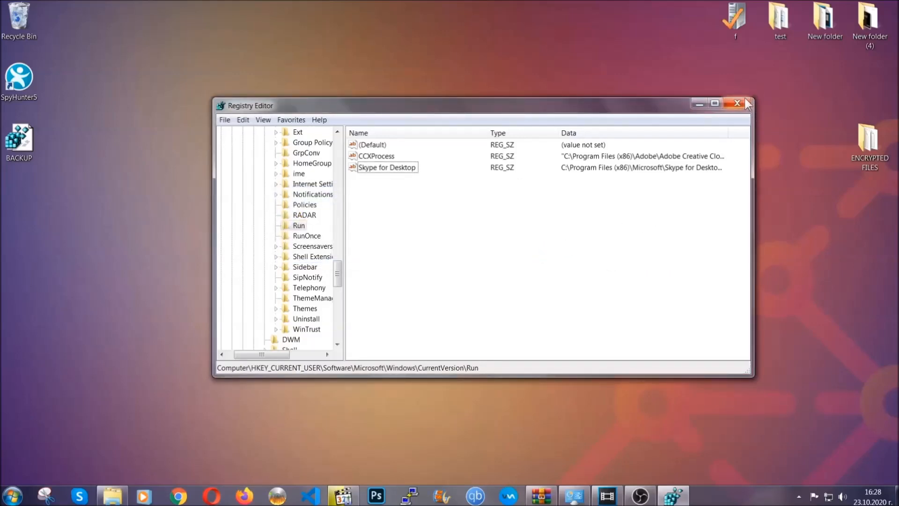
left_click(737, 103)
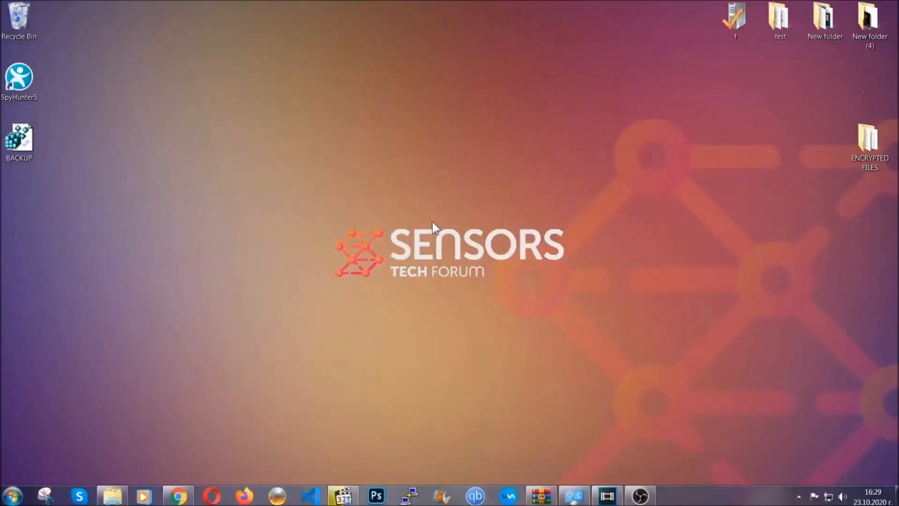
mouse_move(268, 354)
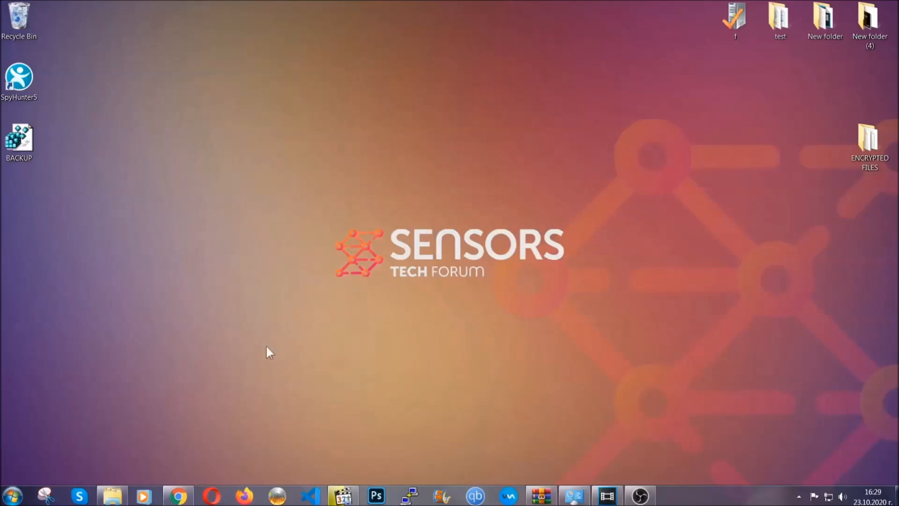
Bring up the SensorsTechForum restore-files article in Chrome and scroll to the Method 1–6 list.
left_click(177, 495)
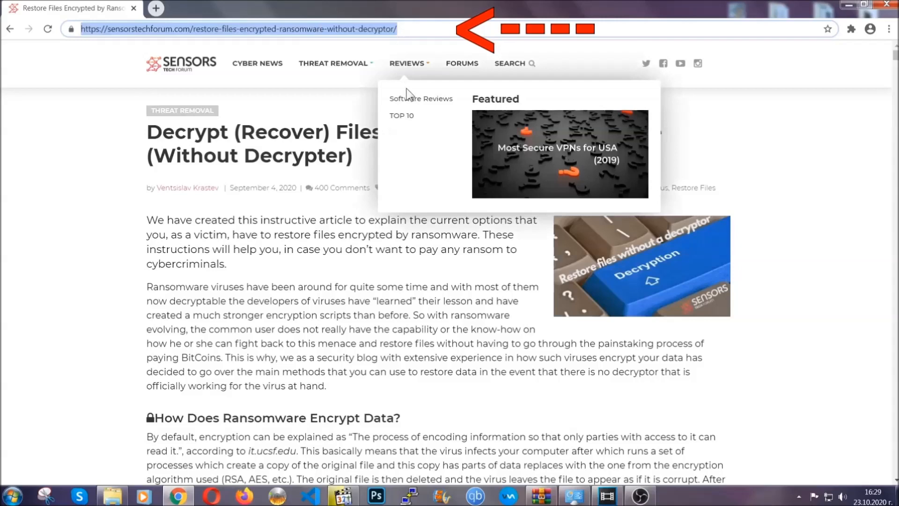
scroll("down", 3)
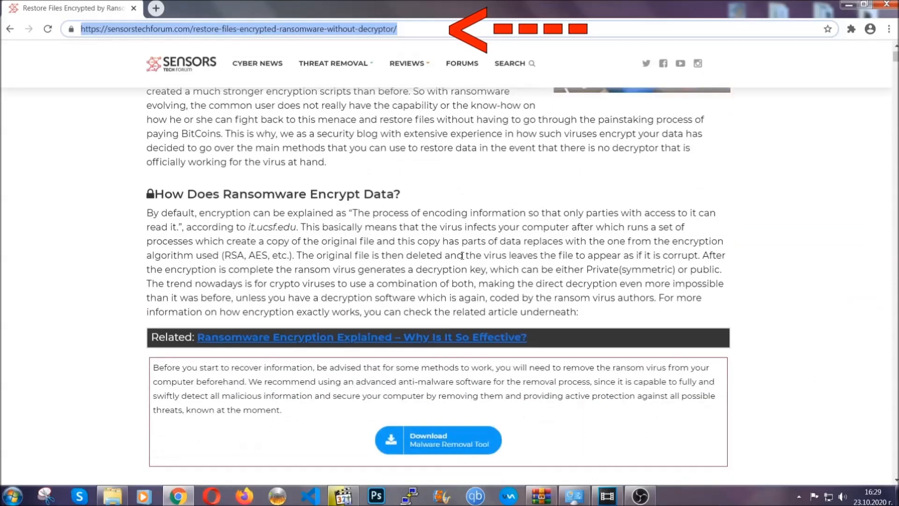
scroll("down", 3)
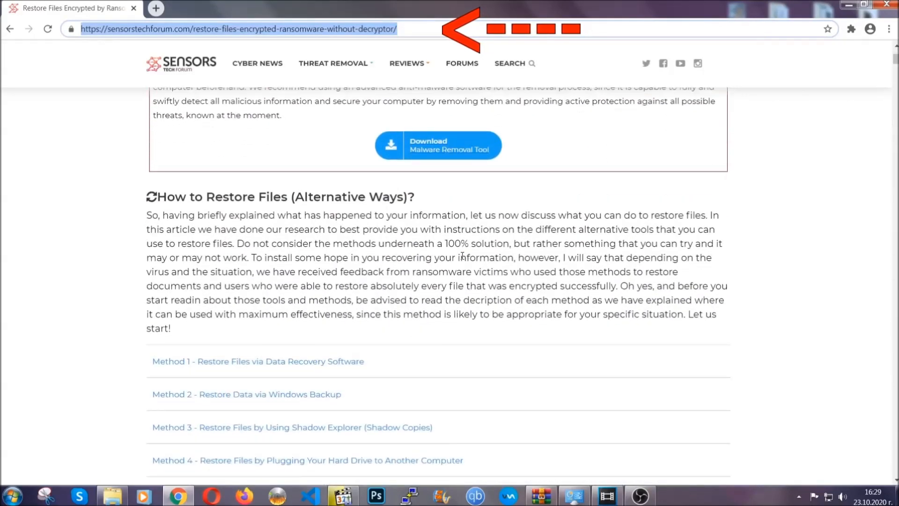
scroll("down", 3)
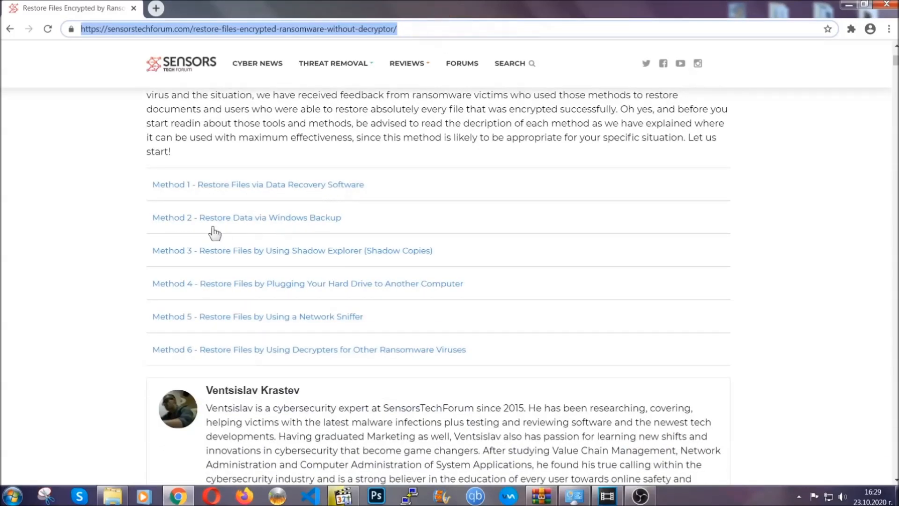
mouse_move(304, 257)
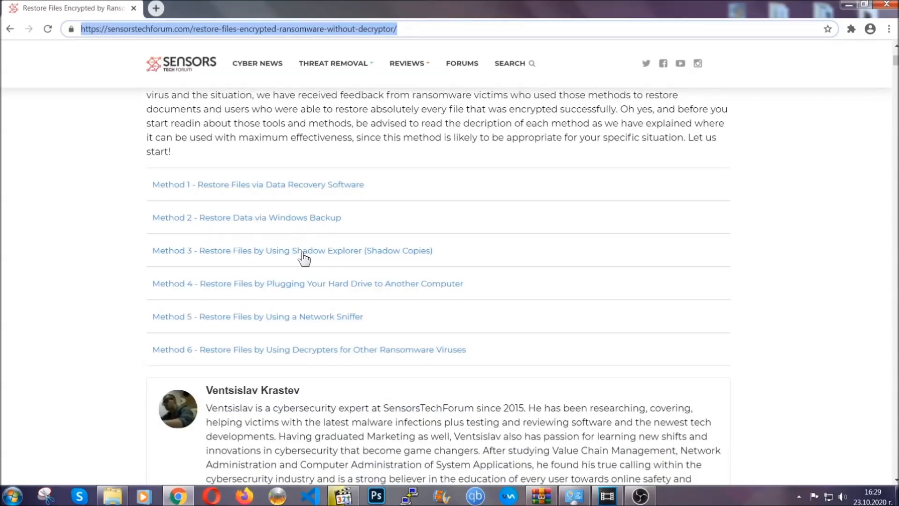
mouse_move(322, 297)
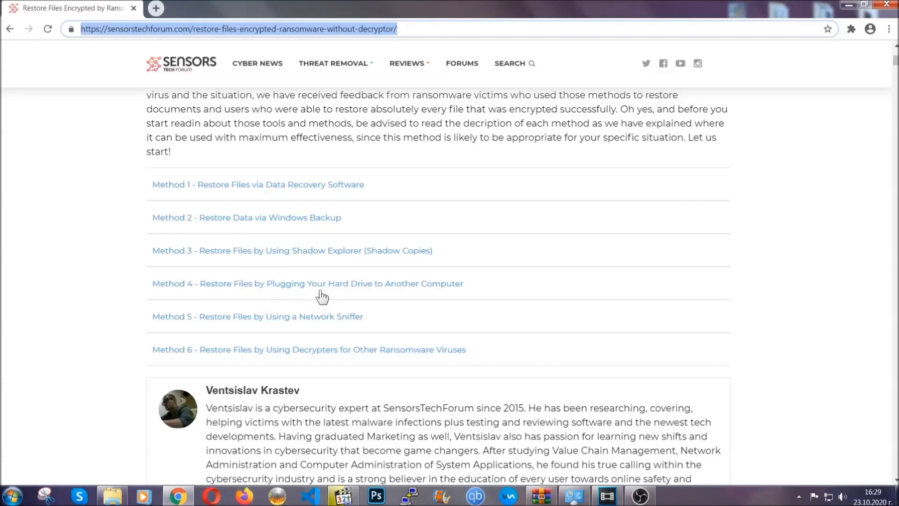
Expand 'Method 2 - Restore Data via Windows Backup' and its Step 1, then read the steps.
left_click(247, 218)
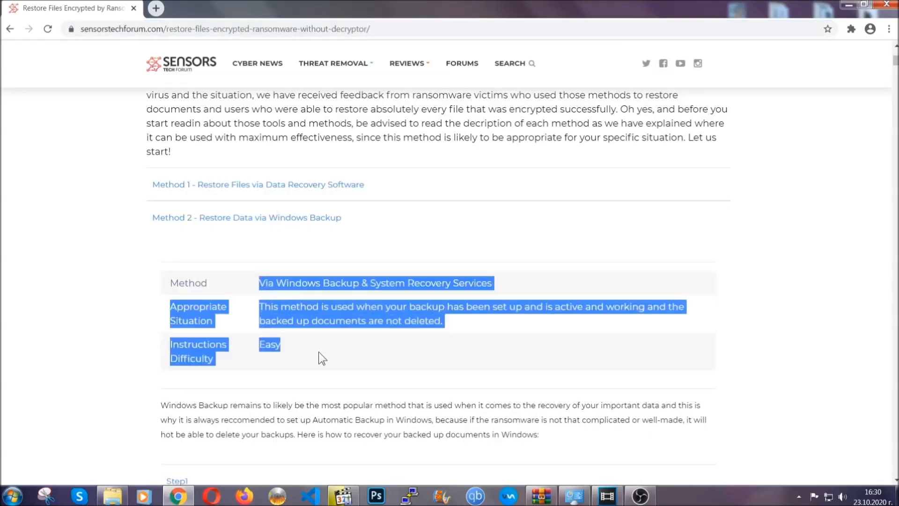
scroll("down", 3)
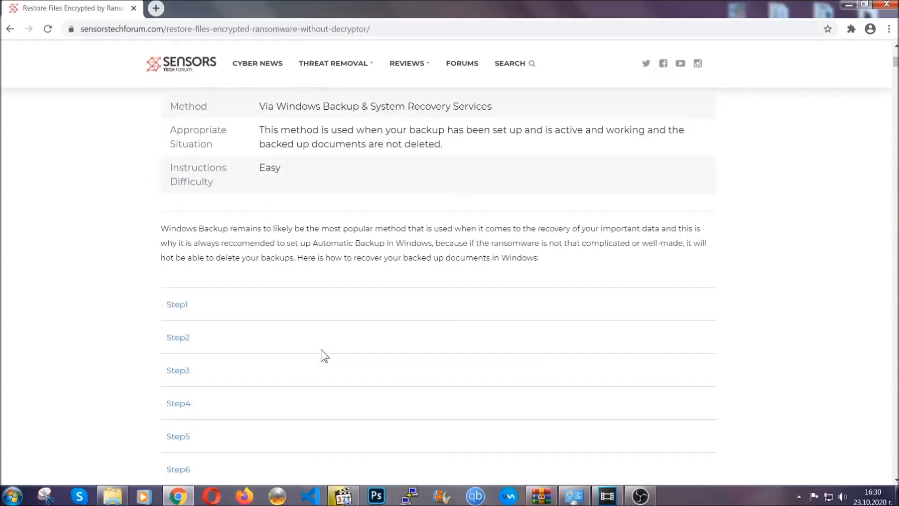
left_click(177, 305)
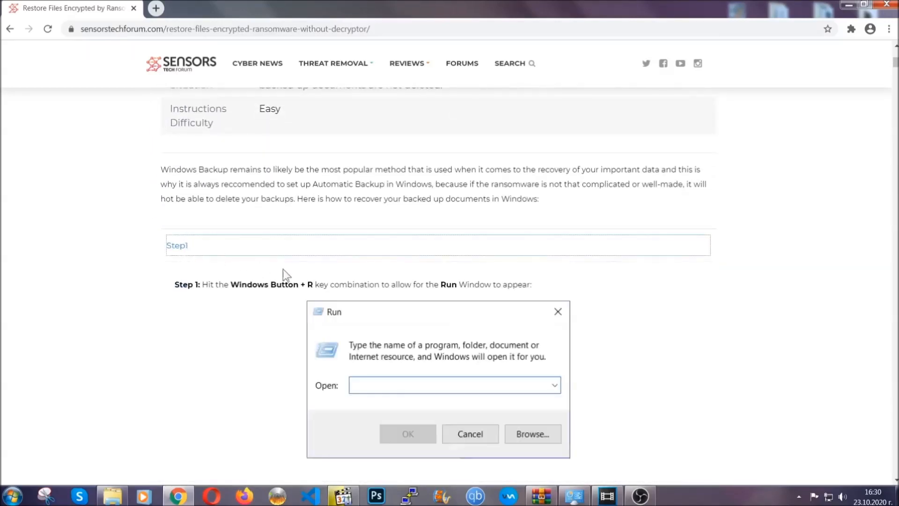
scroll("down", 3)
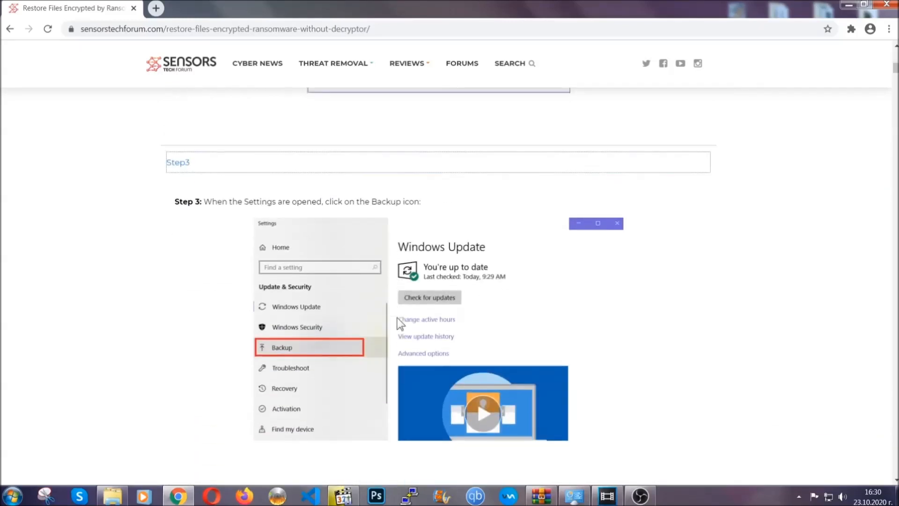
scroll("down", 3)
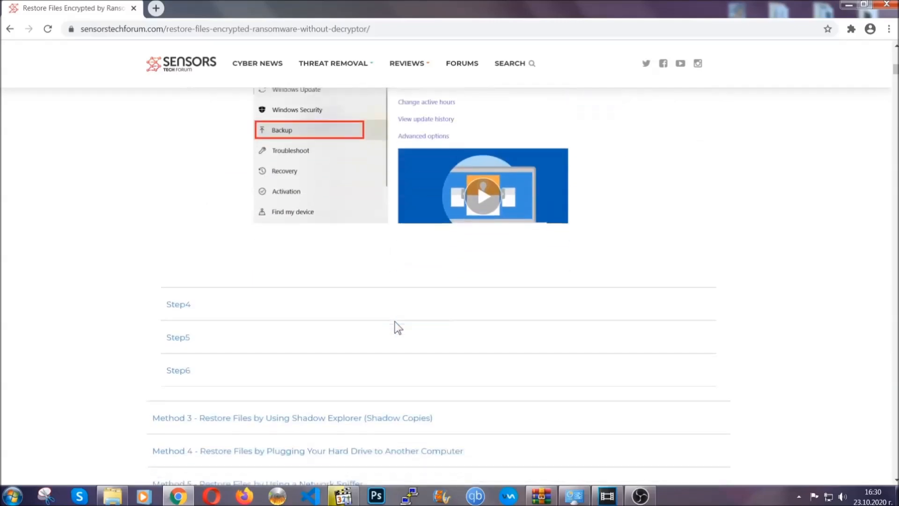
scroll("down", 3)
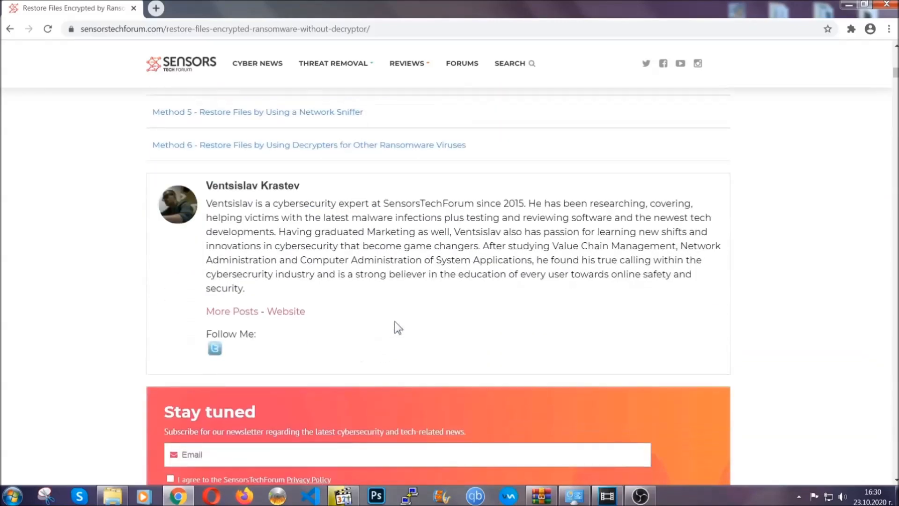
scroll("up", 3)
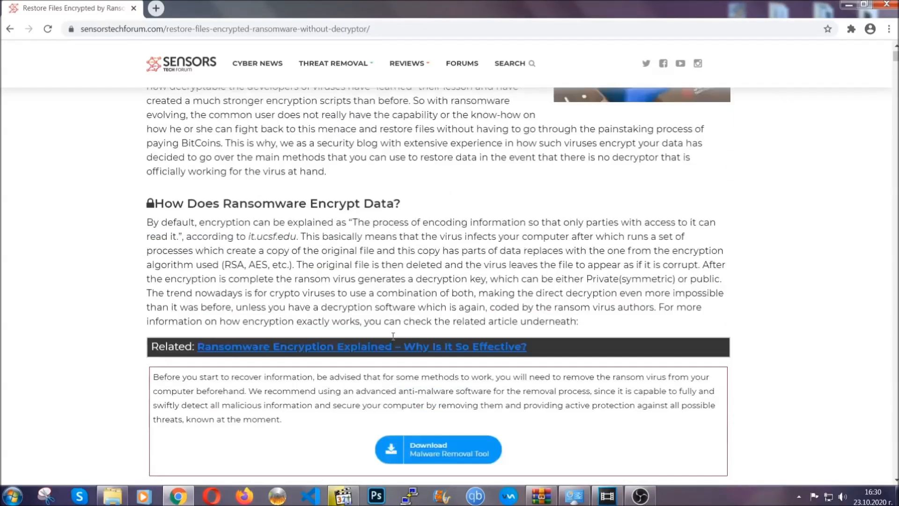